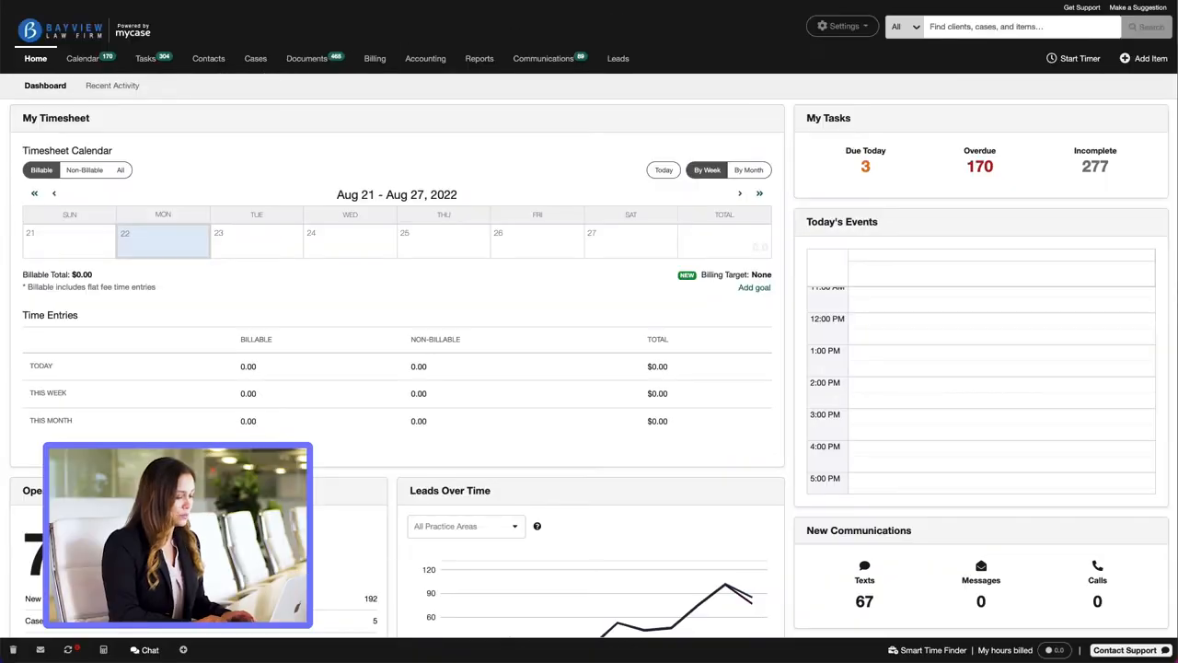
pyautogui.click(255, 58)
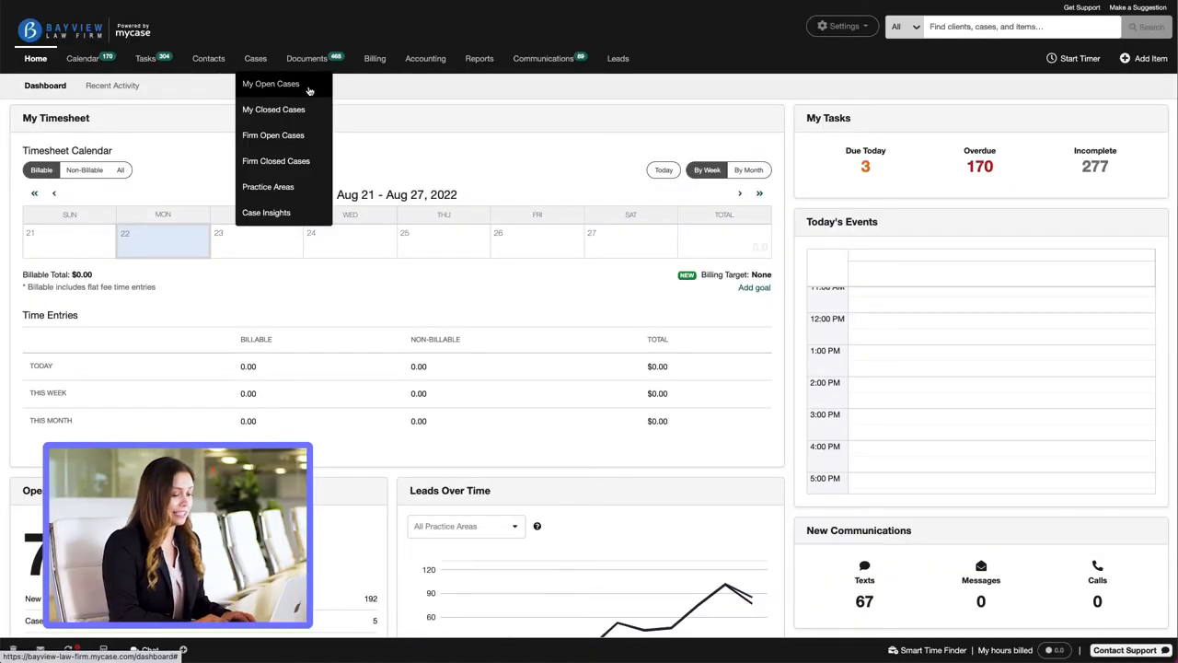
pyautogui.click(272, 136)
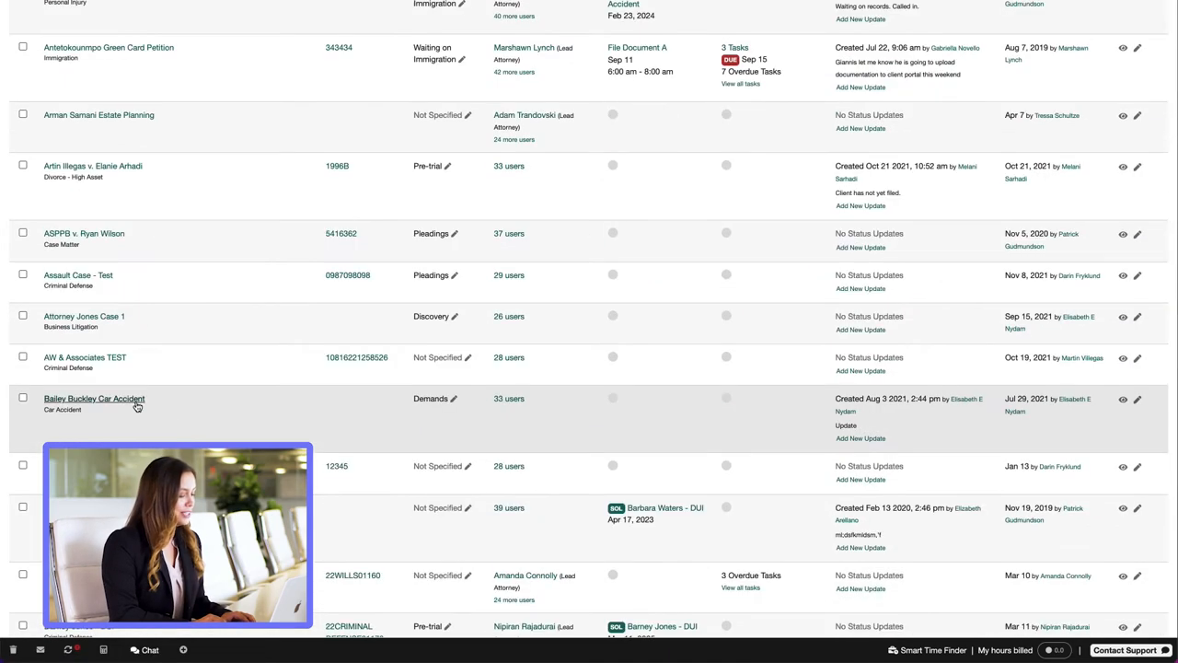
pyautogui.click(93, 398)
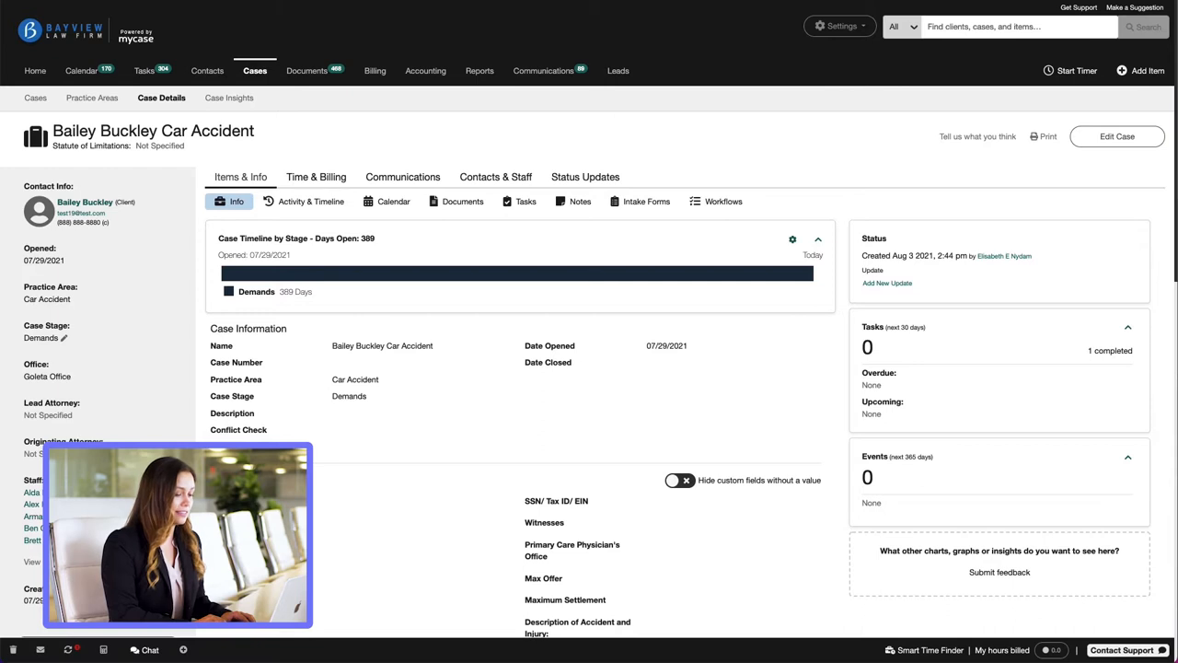
# Add a new document from a Woodpecker template in the case's Documents.
pyautogui.click(463, 201)
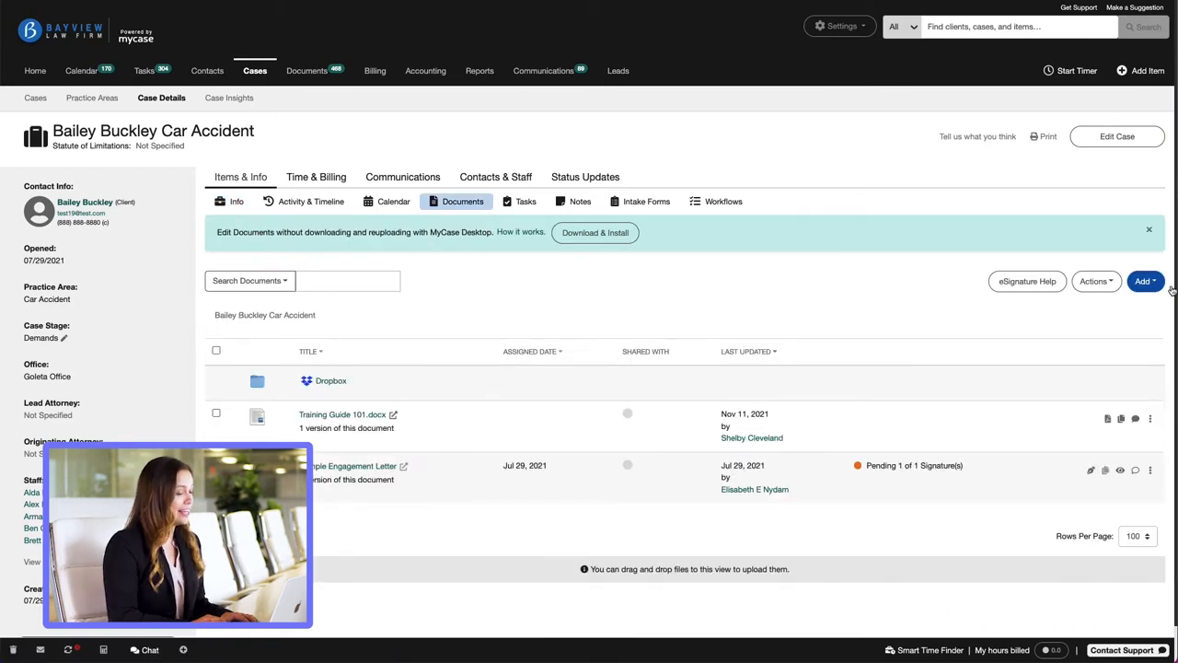
pyautogui.click(1144, 280)
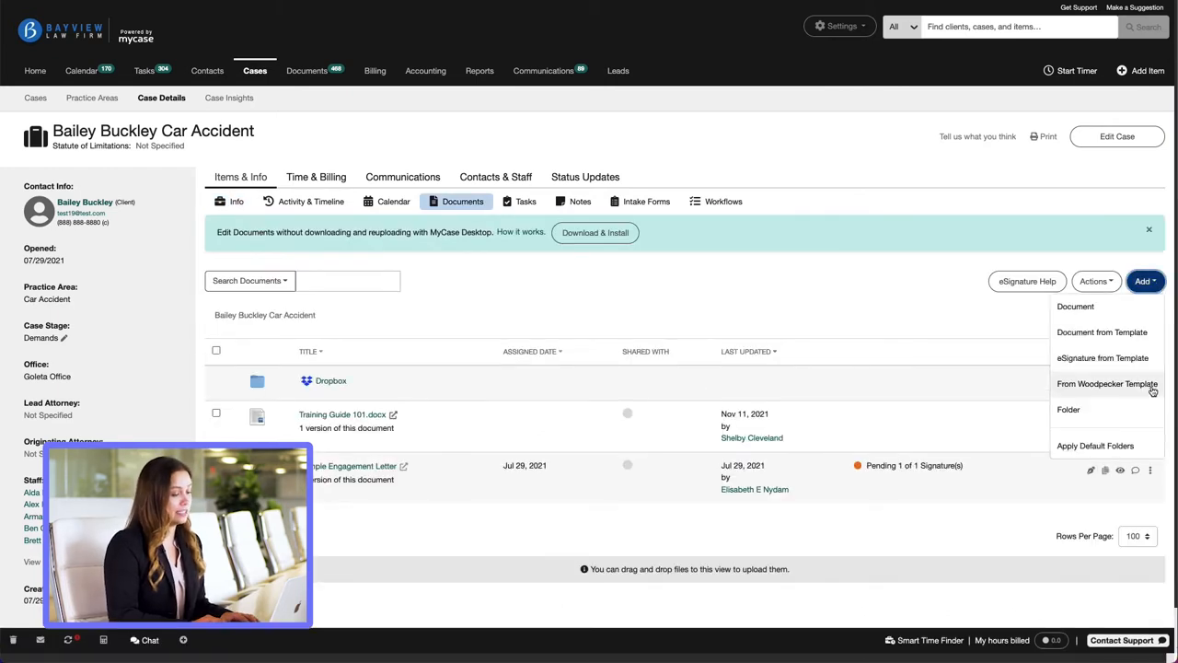
pyautogui.click(1102, 332)
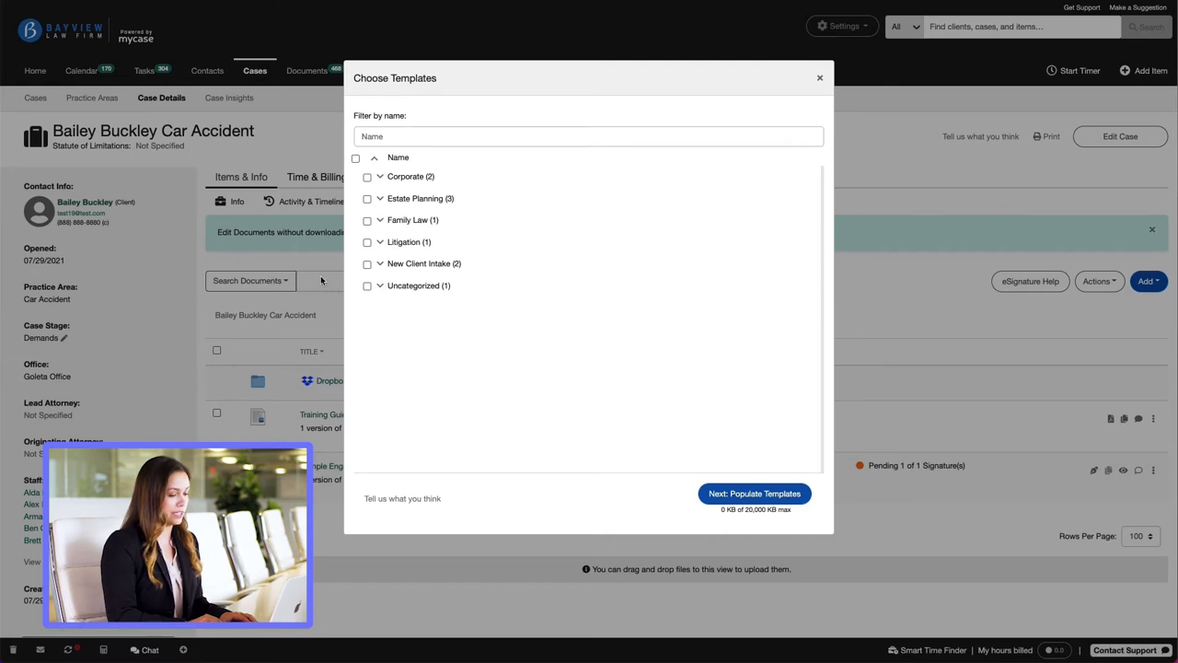
# Select Engagement Agreement.docx under the New Client Intake template group.
pyautogui.click(380, 263)
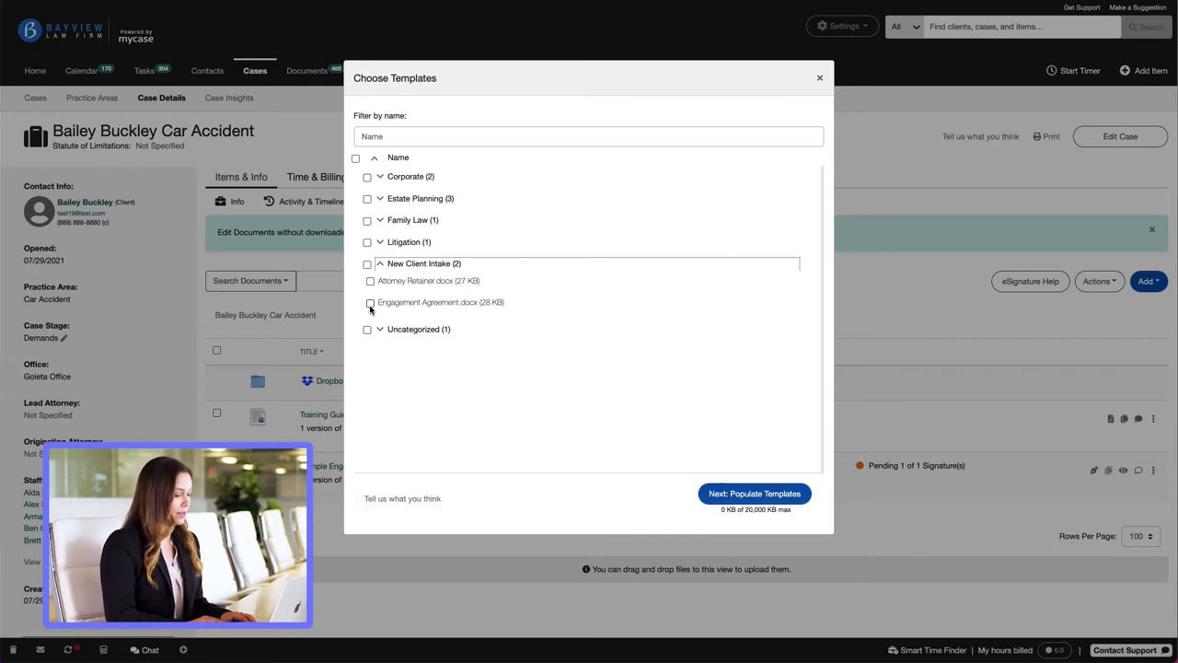
pyautogui.click(369, 302)
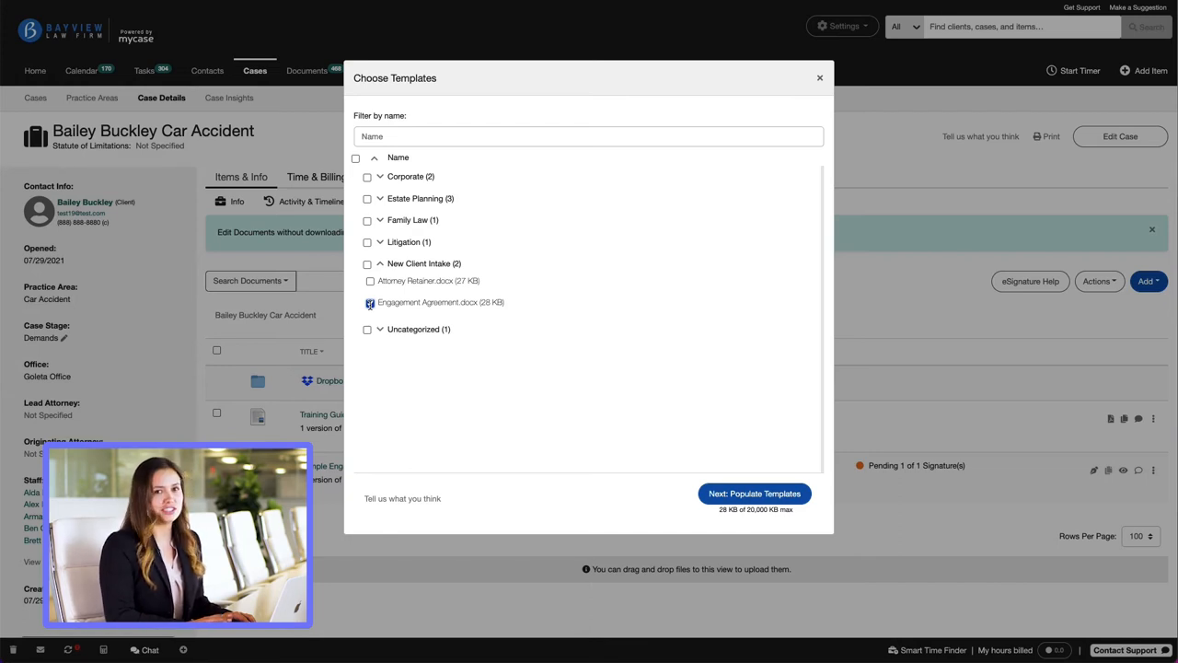
pyautogui.click(370, 302)
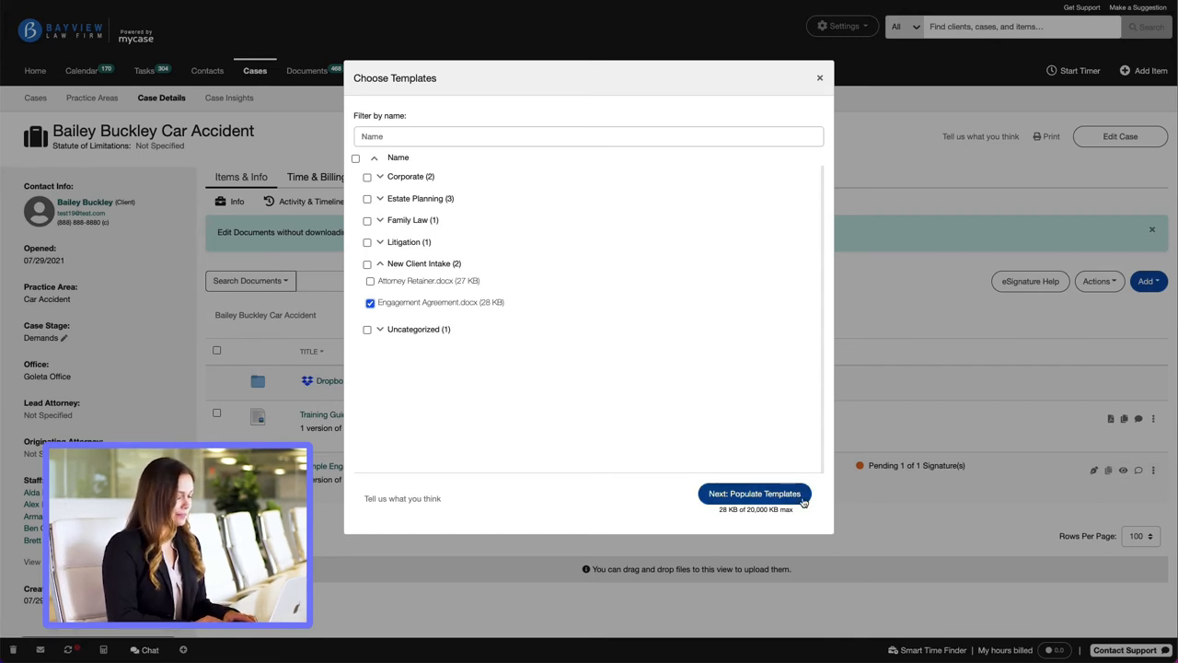
# Proceed to the Populate Templates client-field form.
pyautogui.click(755, 493)
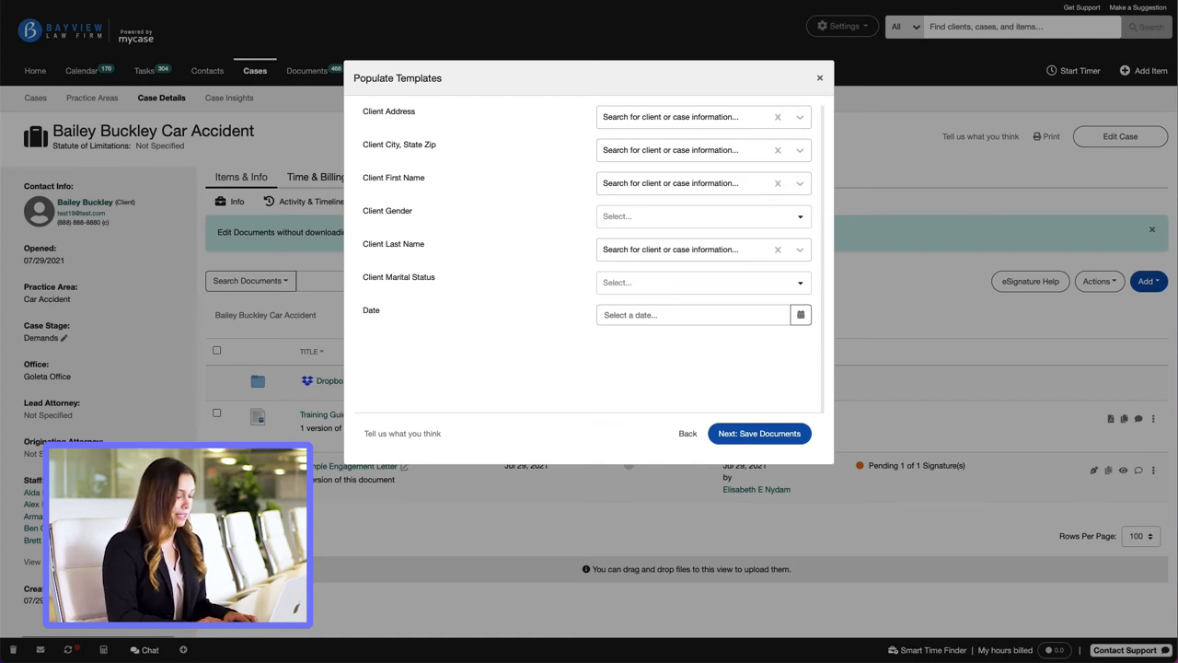
# Save the document named Engagement Agreement and close back to the documents list.
pyautogui.click(758, 432)
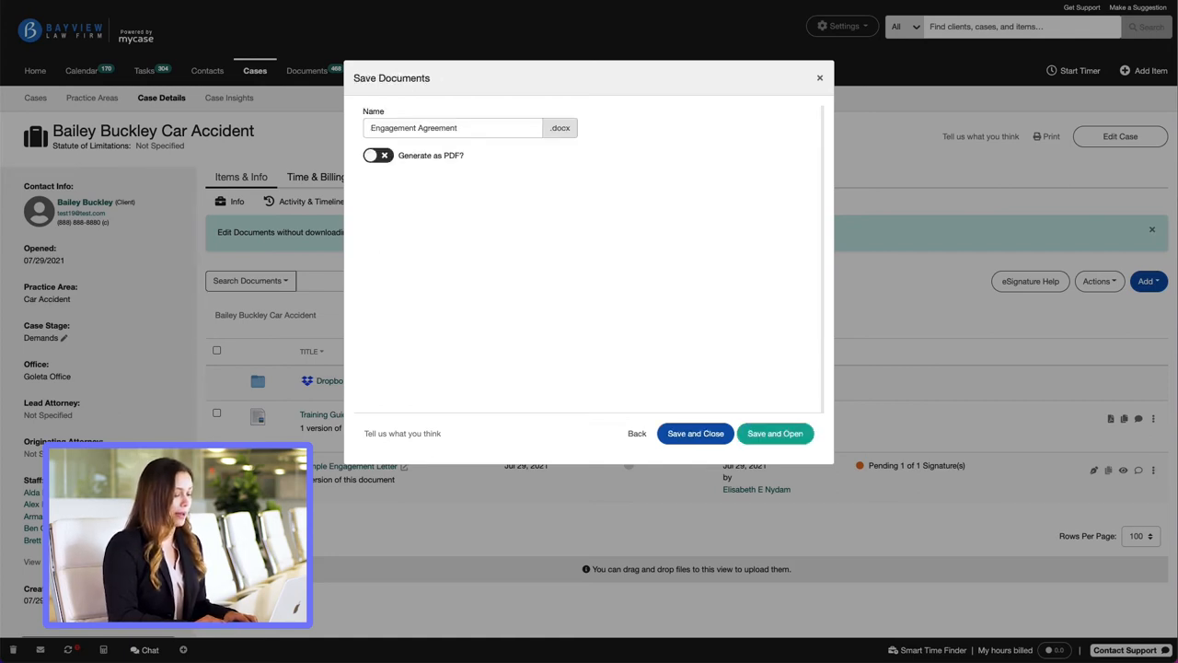
pyautogui.moveTo(810, 411)
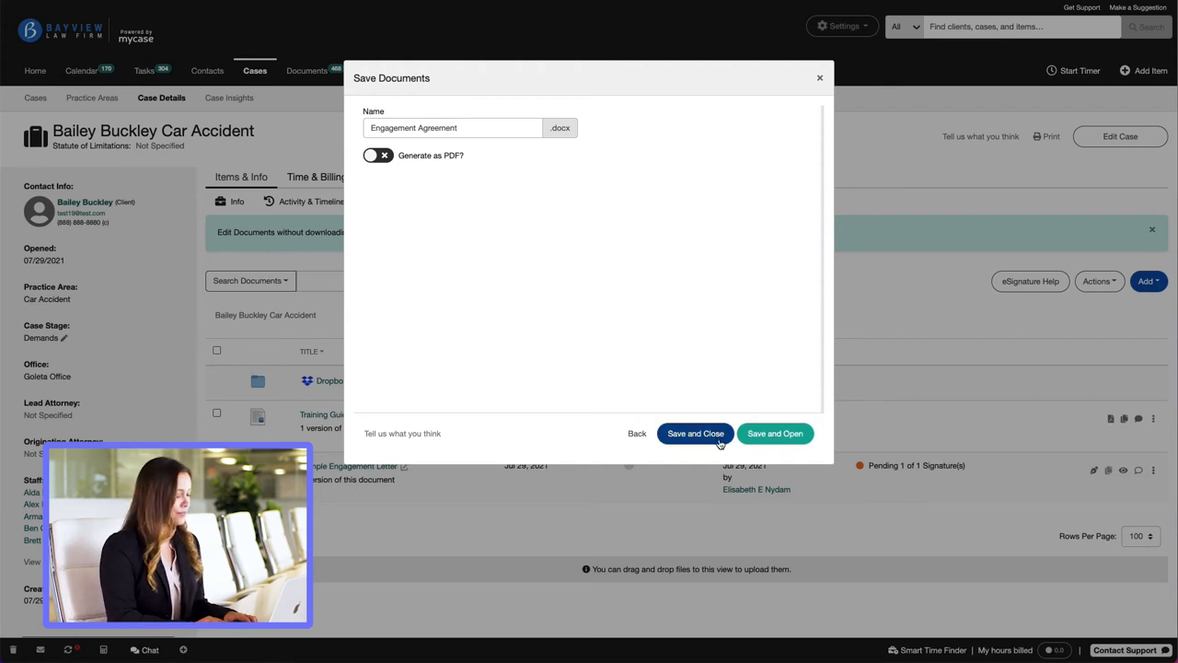
pyautogui.click(696, 434)
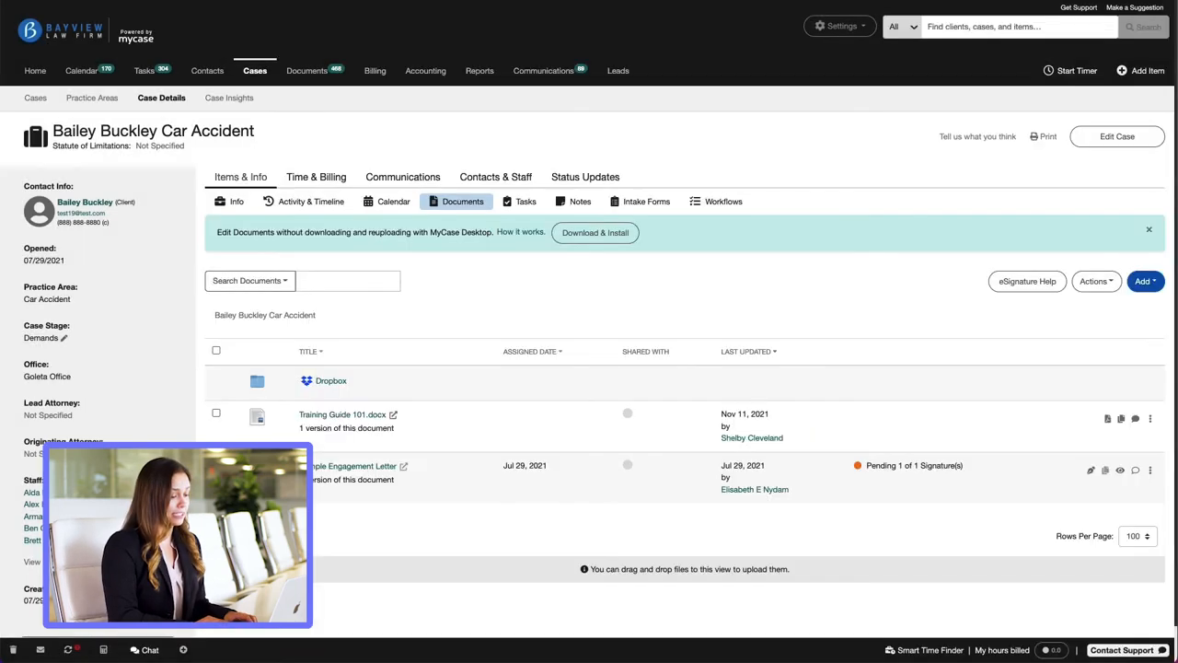